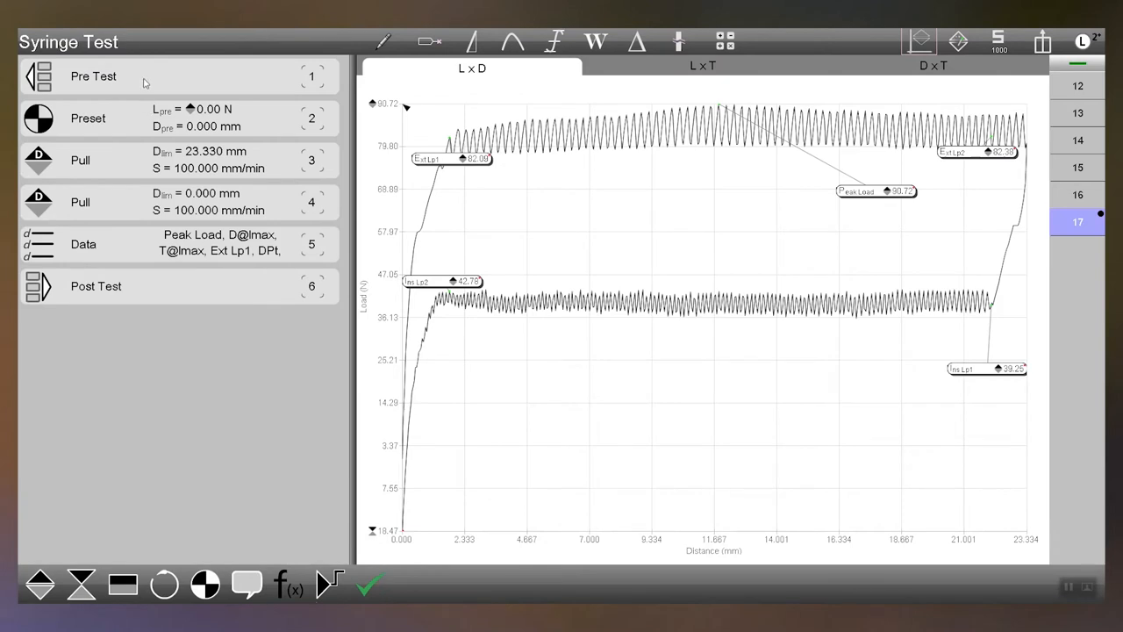
Step: Show the Preset step's Datum, Preset Load and Preset Distance values for editing
left_click(92, 77)
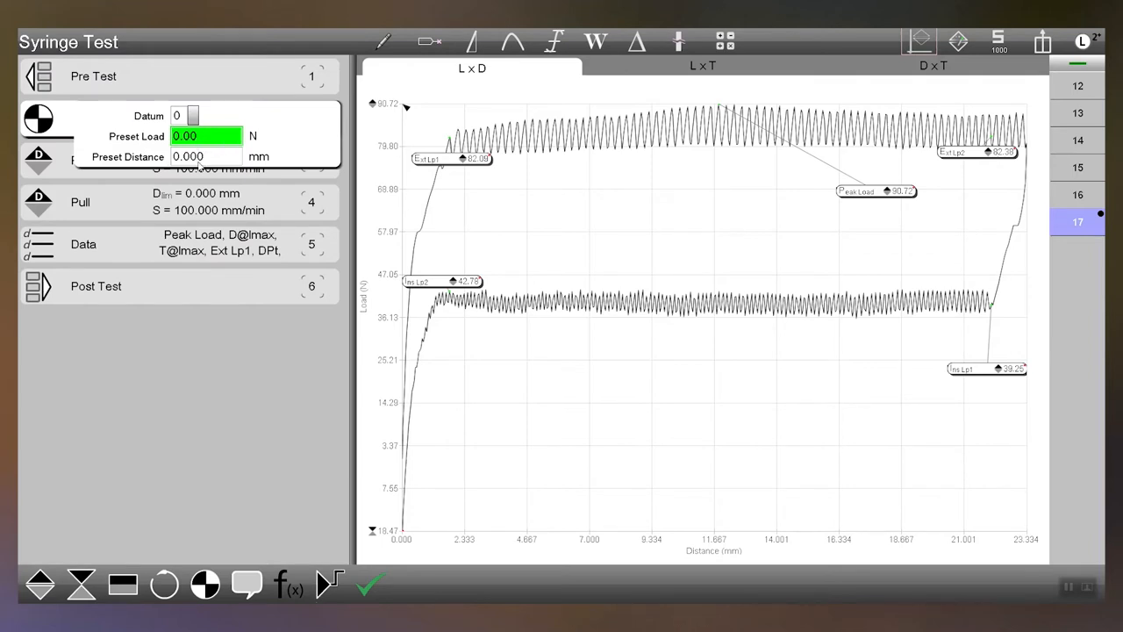
mouse_move(42, 165)
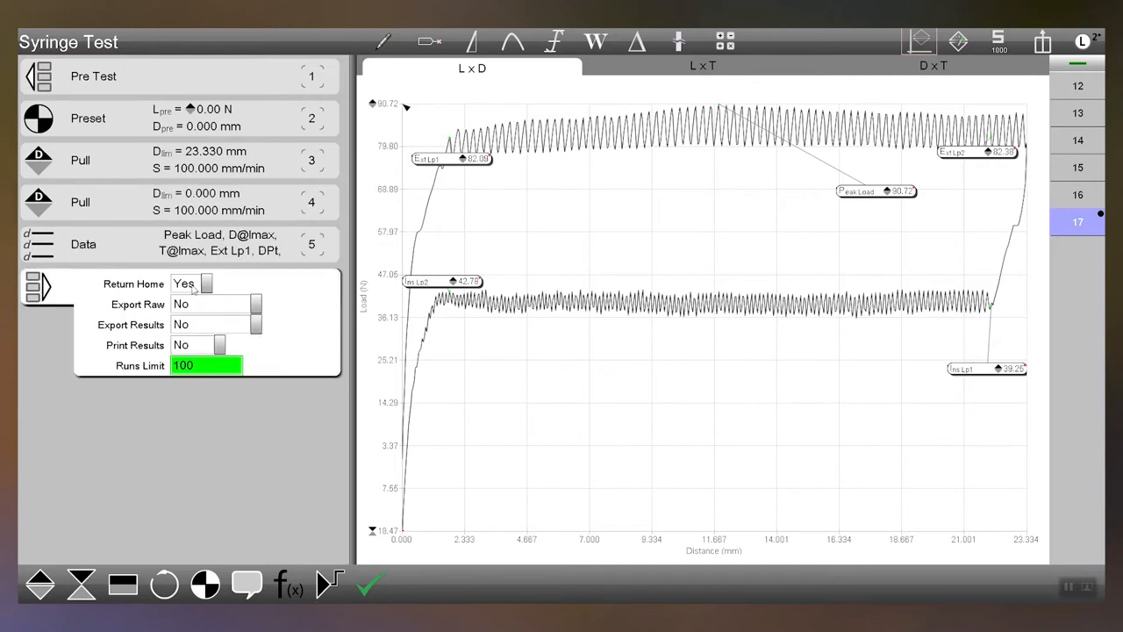
mouse_move(212, 432)
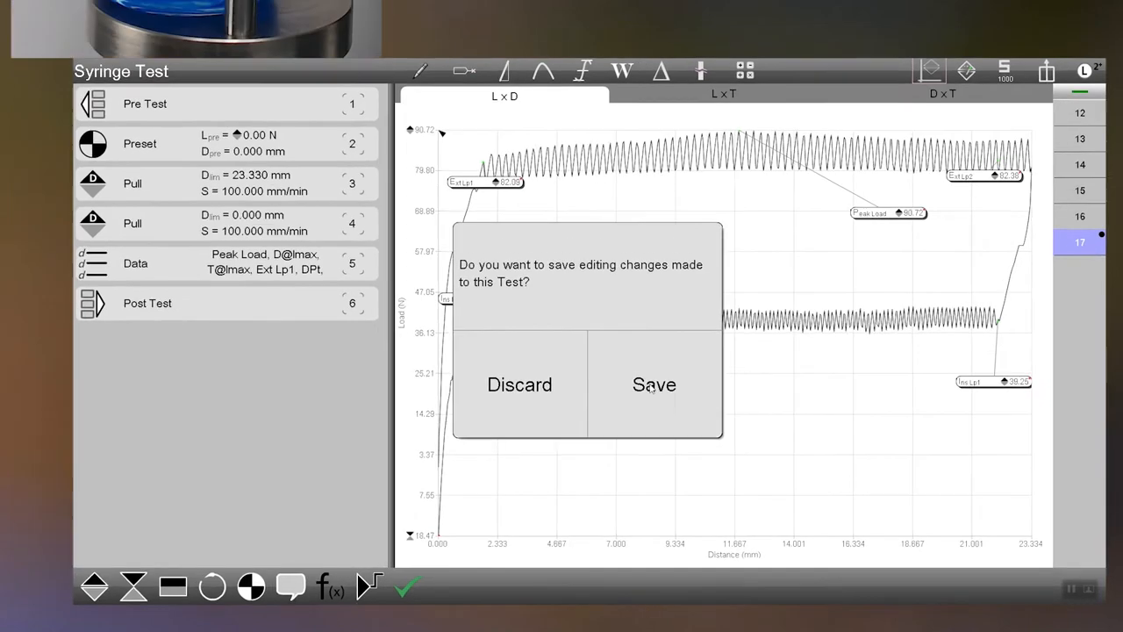
Step: Save the method changes and start a new syringe test run
left_click(652, 384)
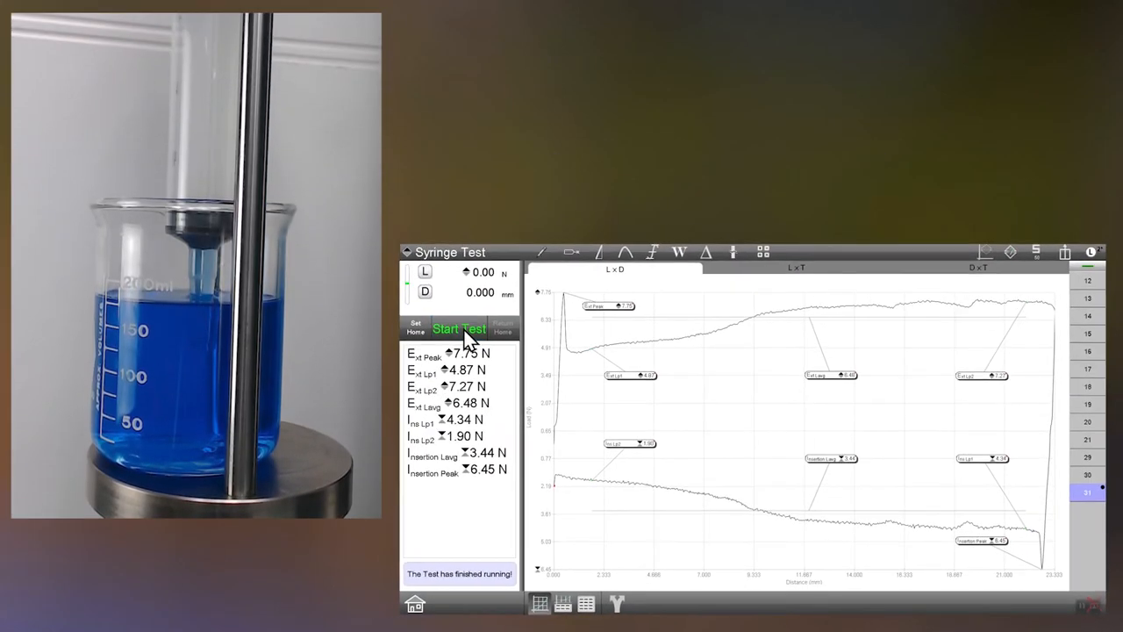
left_click(460, 328)
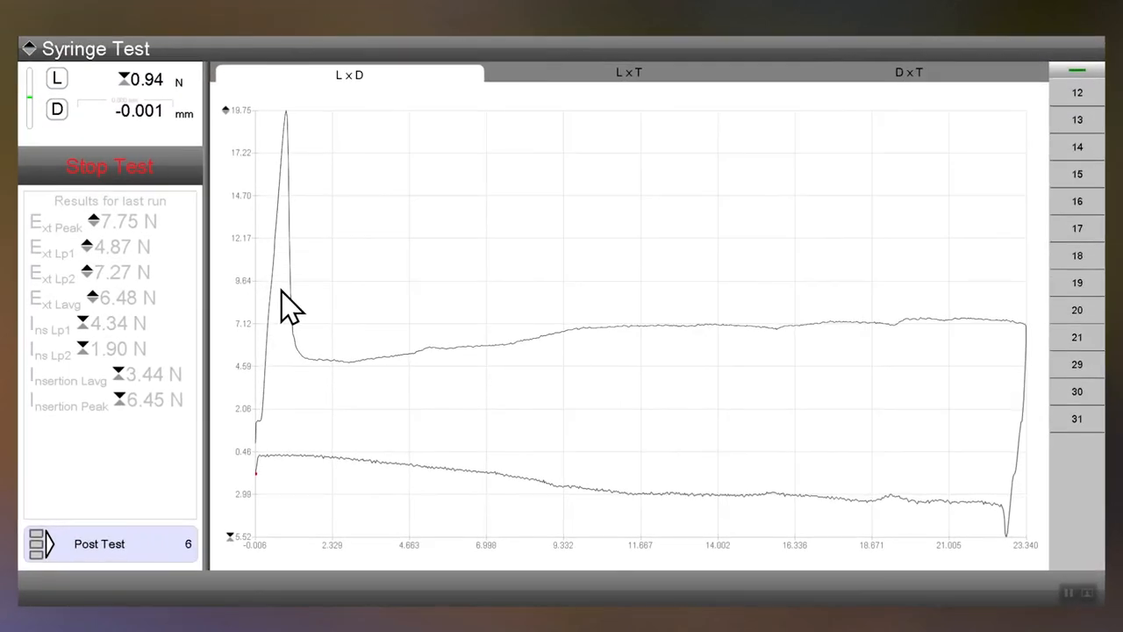
mouse_move(316, 430)
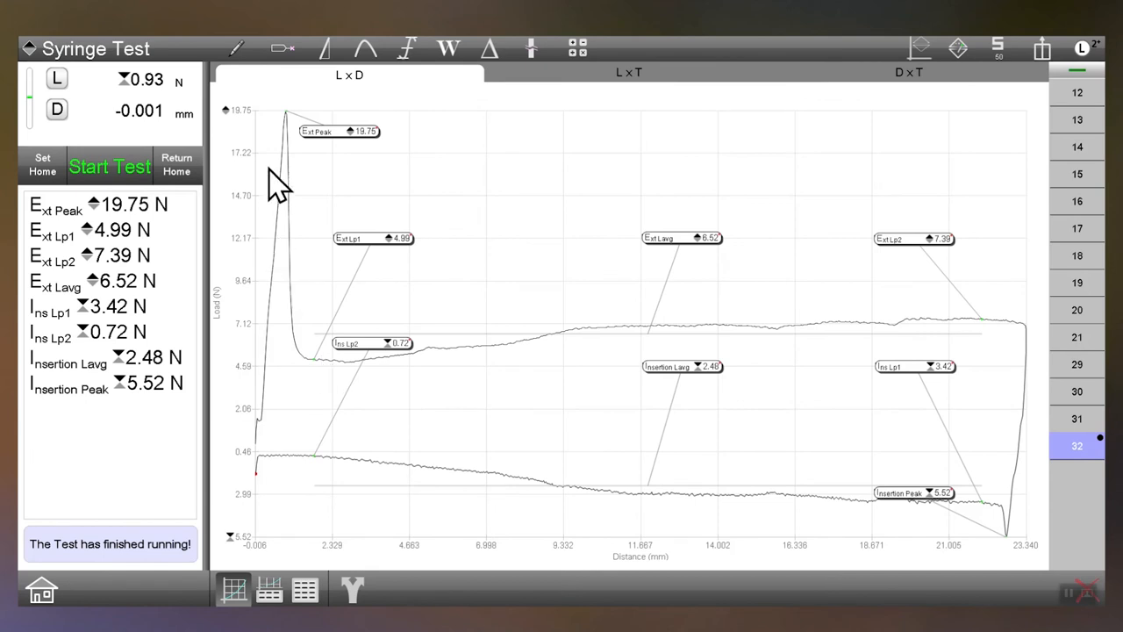
mouse_move(315, 190)
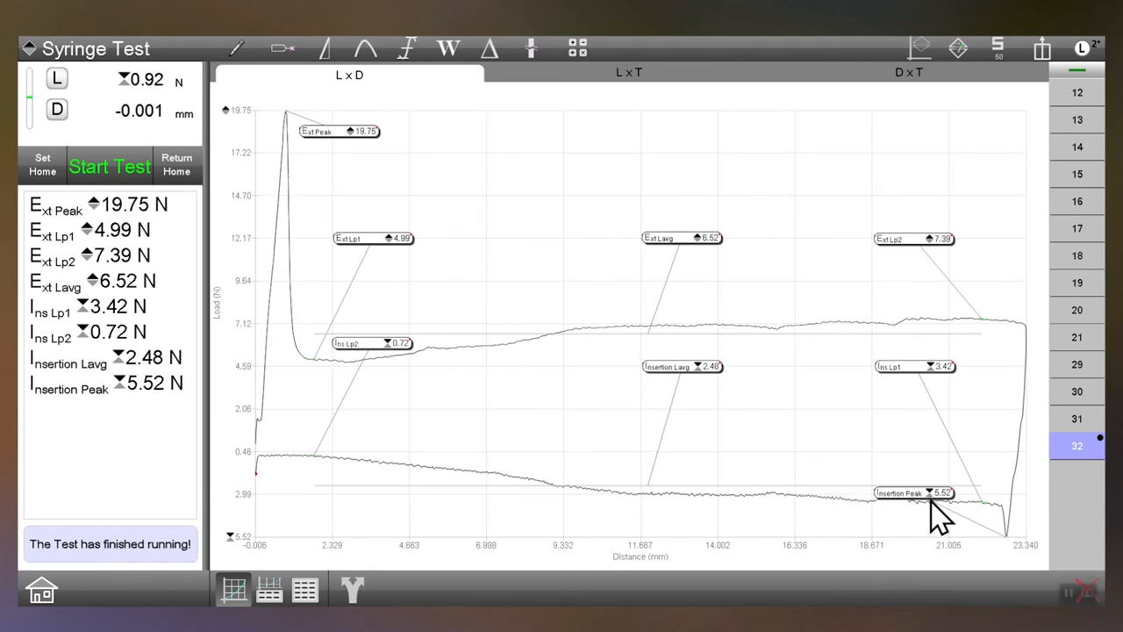
mouse_move(681, 254)
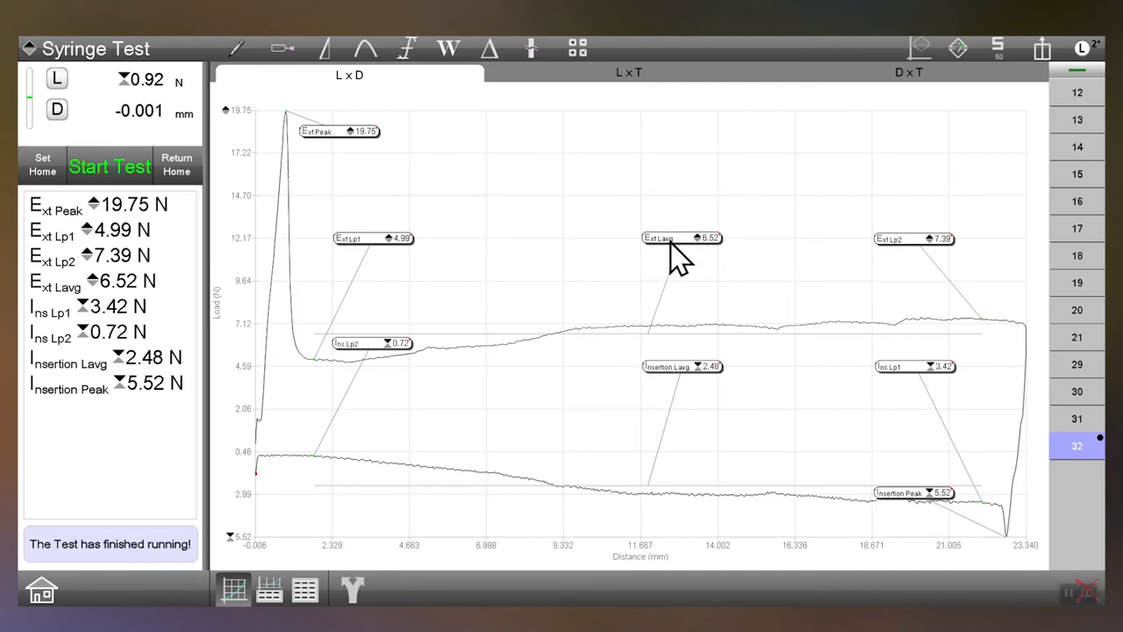
mouse_move(383, 260)
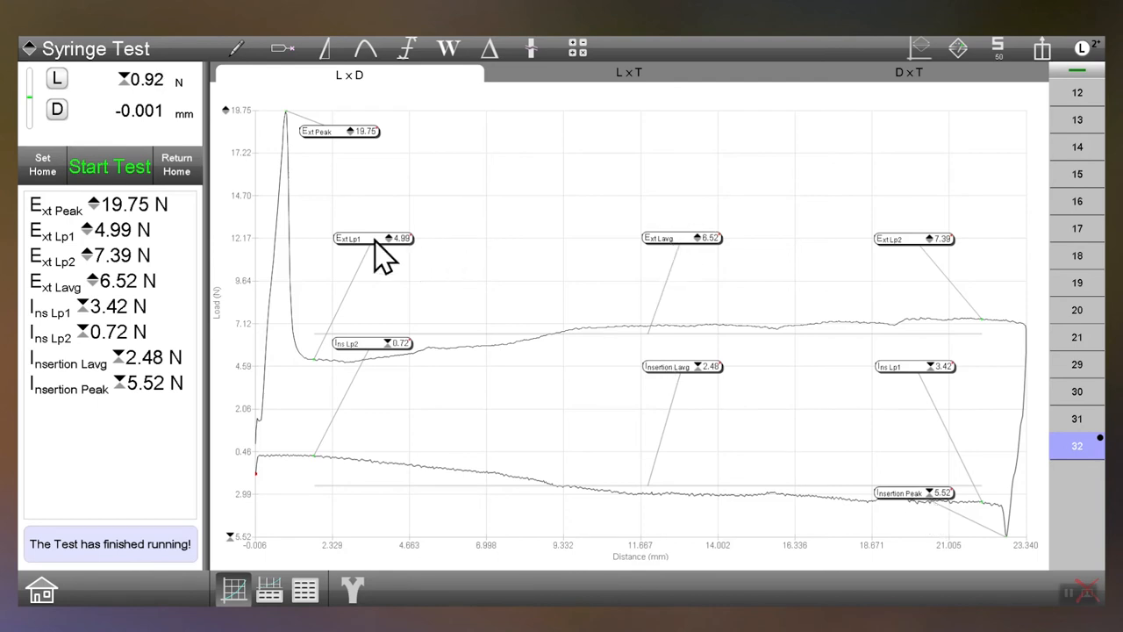
mouse_move(494, 350)
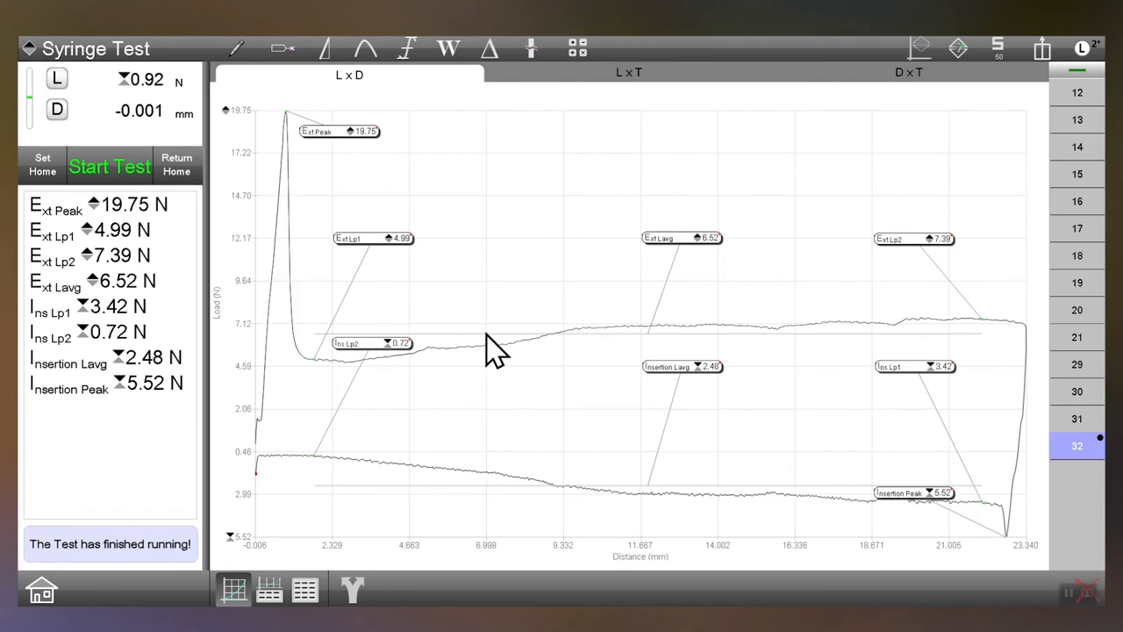
mouse_move(926, 367)
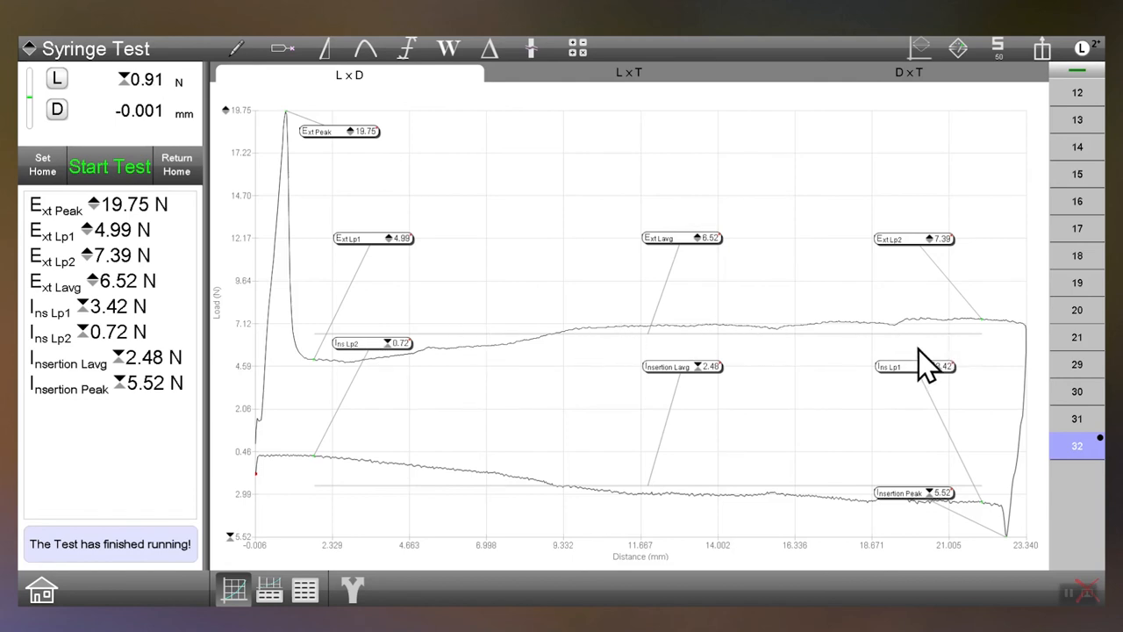
mouse_move(368, 426)
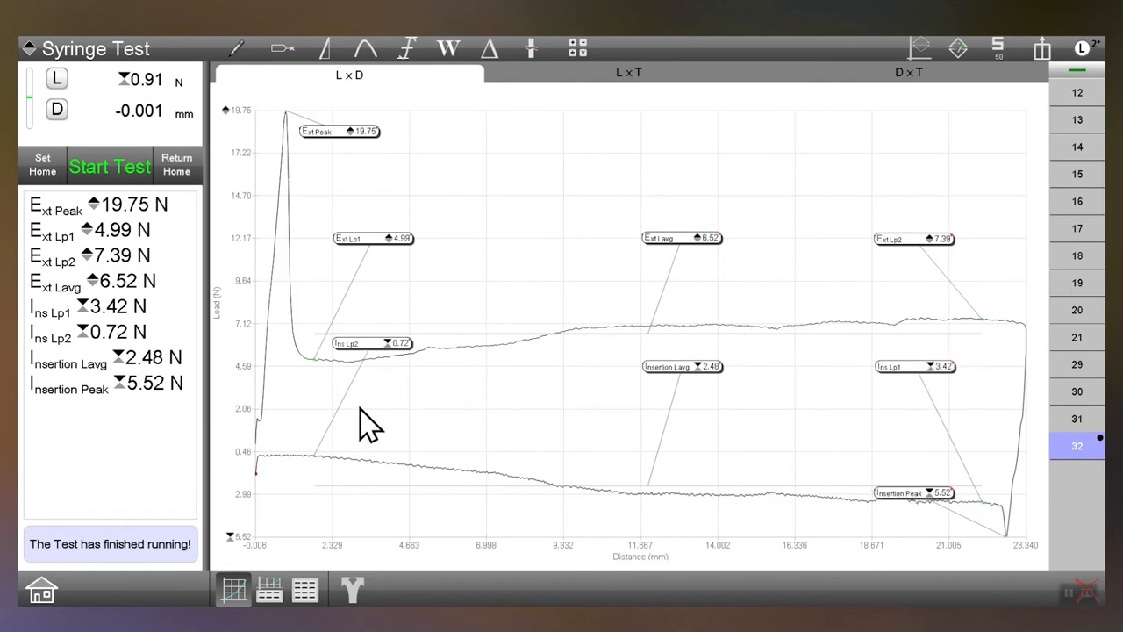
mouse_move(921, 386)
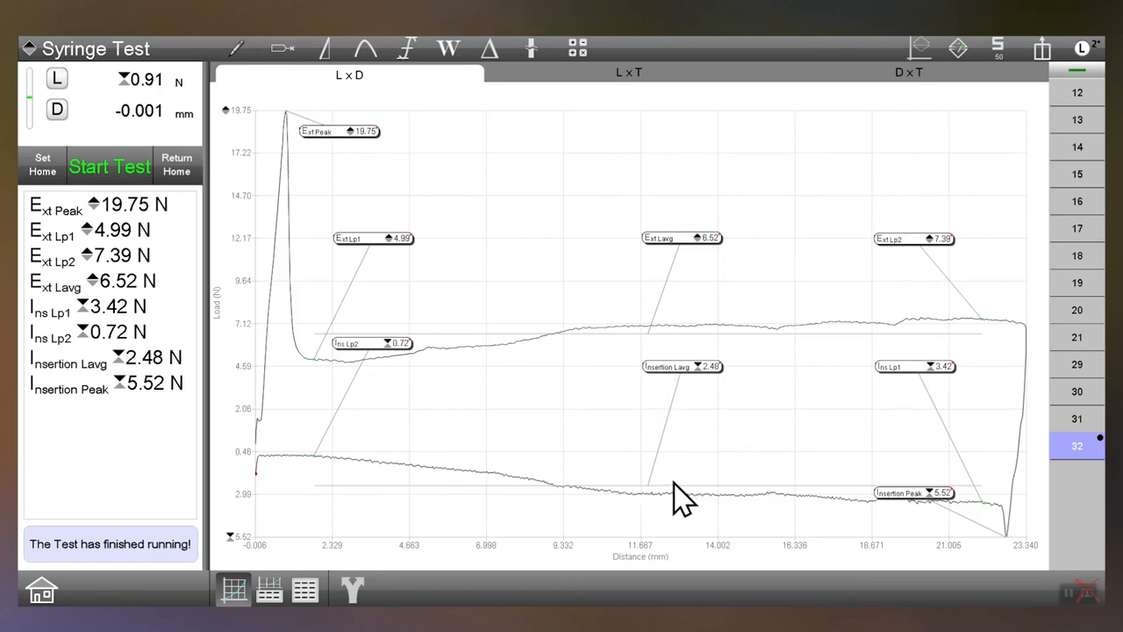
mouse_move(447, 495)
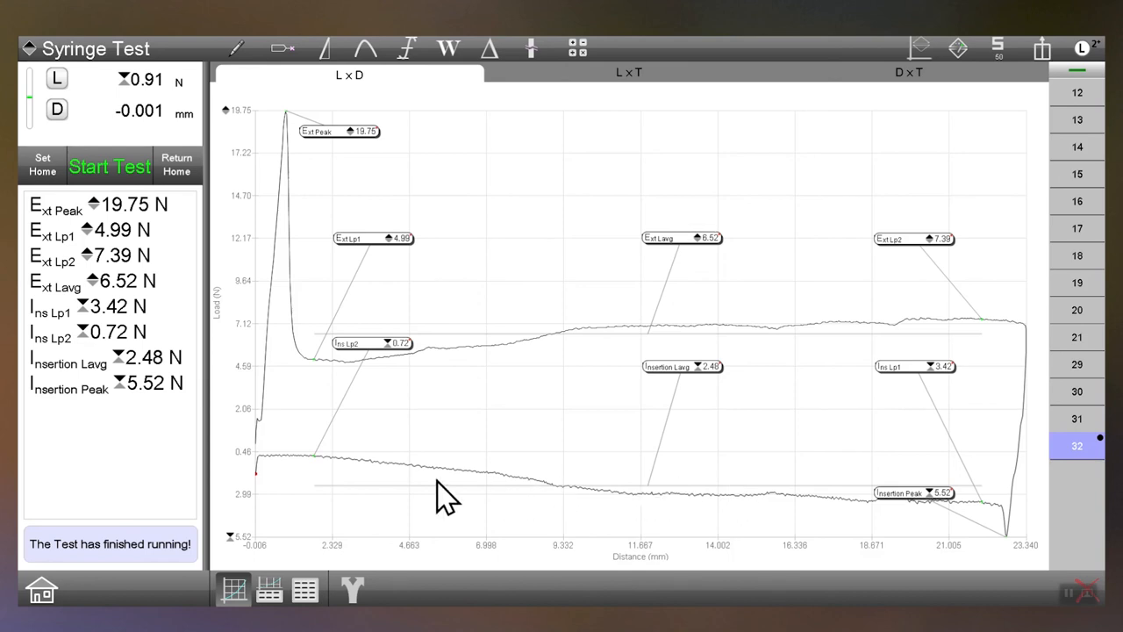